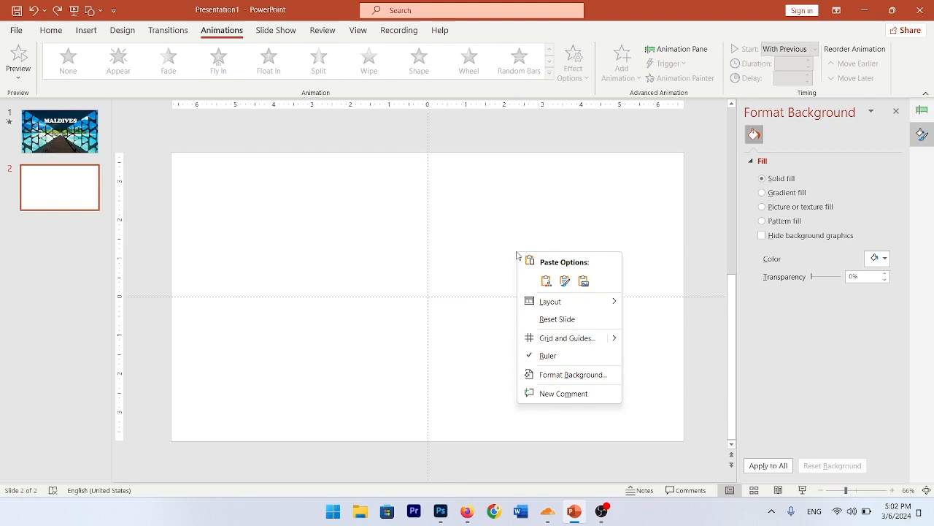
mouse_move(569, 373)
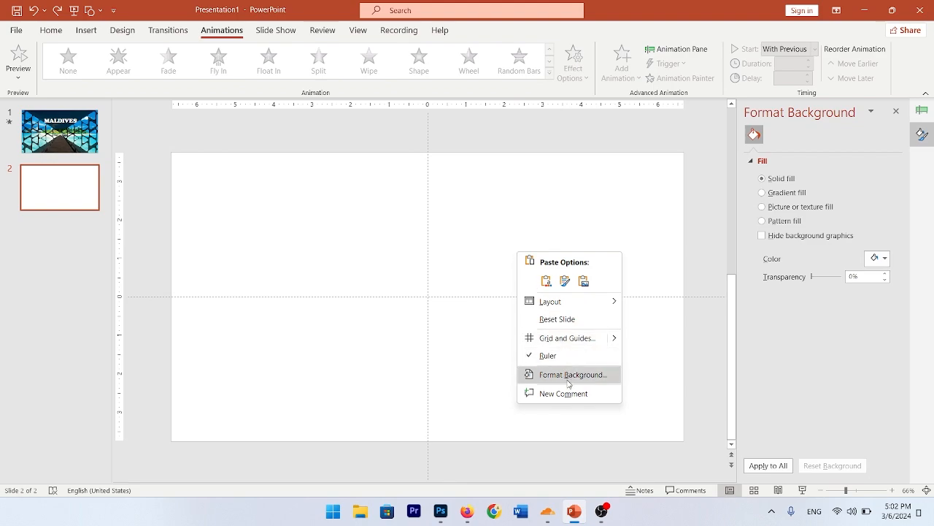
- Fill the blank second slide's background with the beach pier photo via Format Background picture fill
click(572, 373)
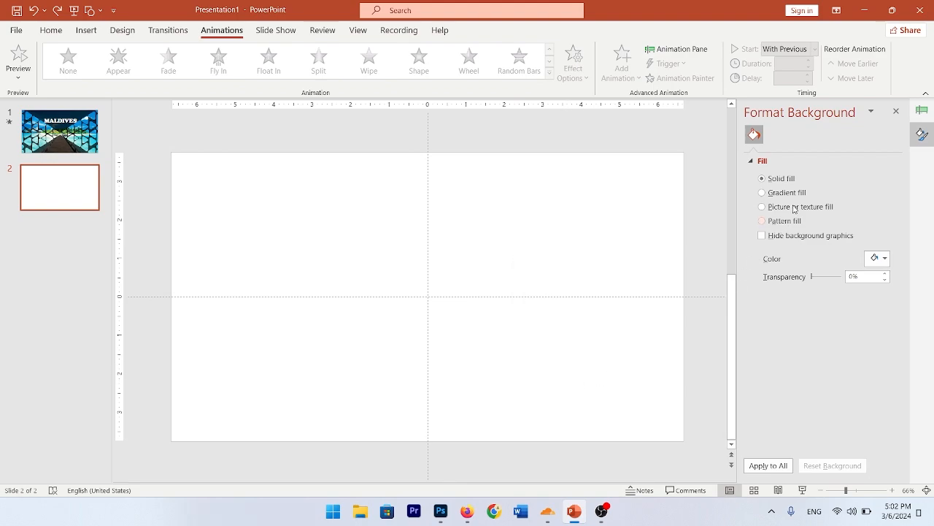
click(762, 207)
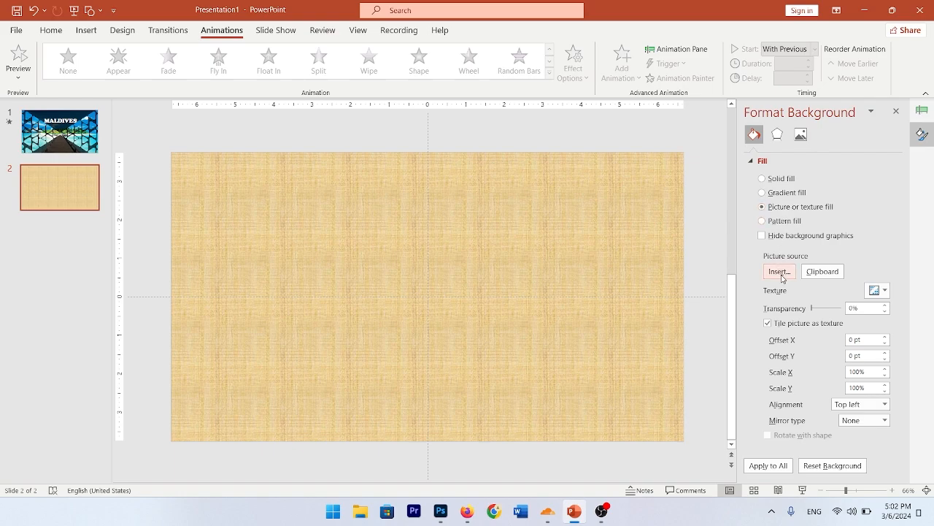
click(779, 270)
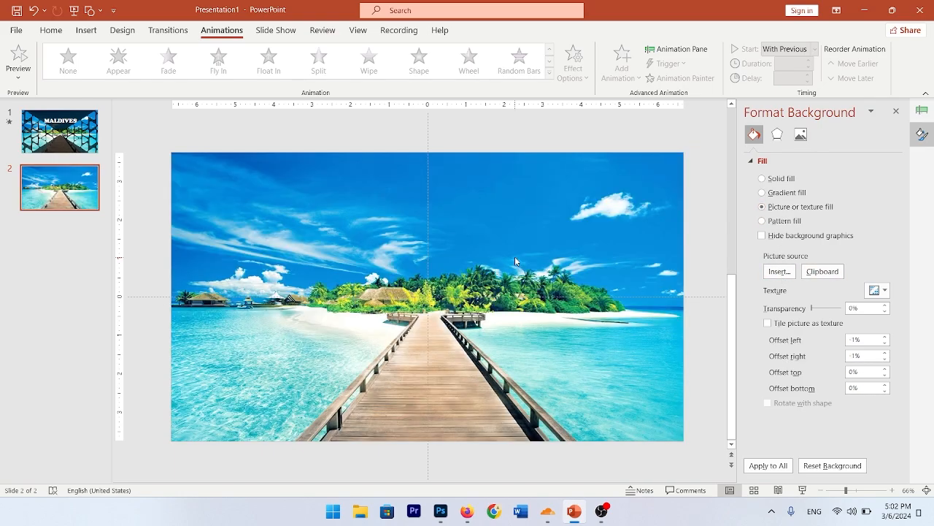
click(85, 29)
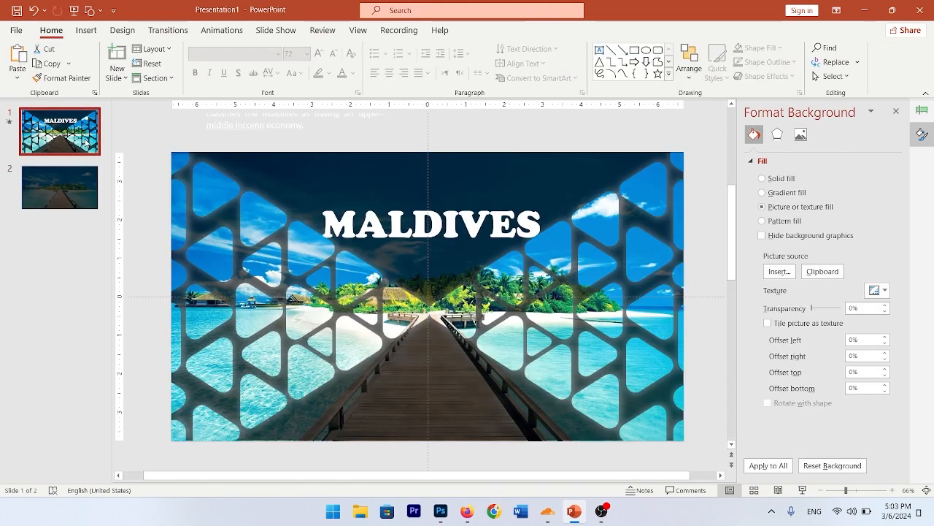
mouse_move(567, 232)
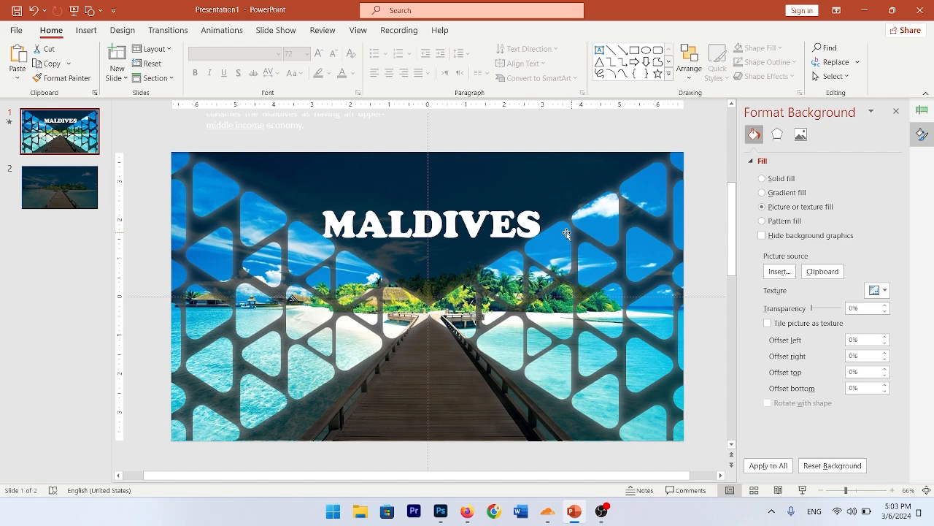
mouse_move(546, 266)
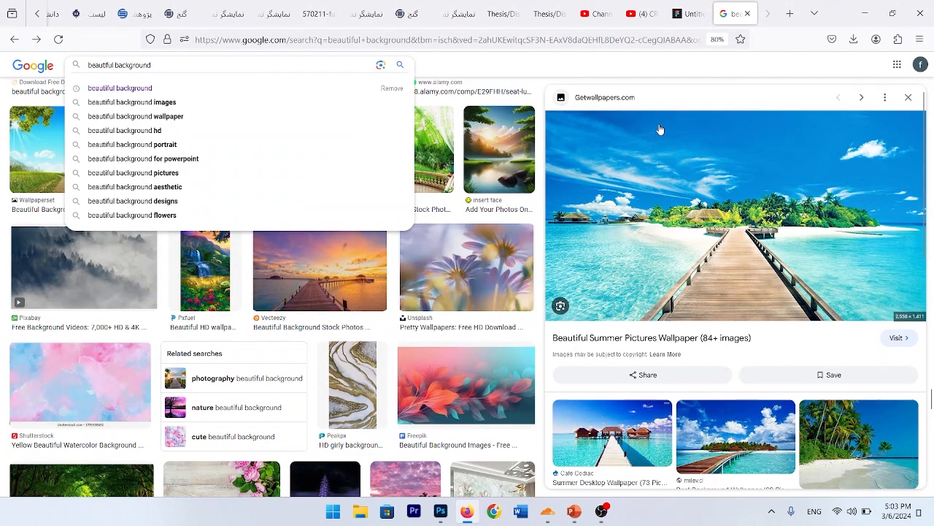
- Switch from the finished MALDIVES slide to the blank Figma design draft in the browser
click(687, 13)
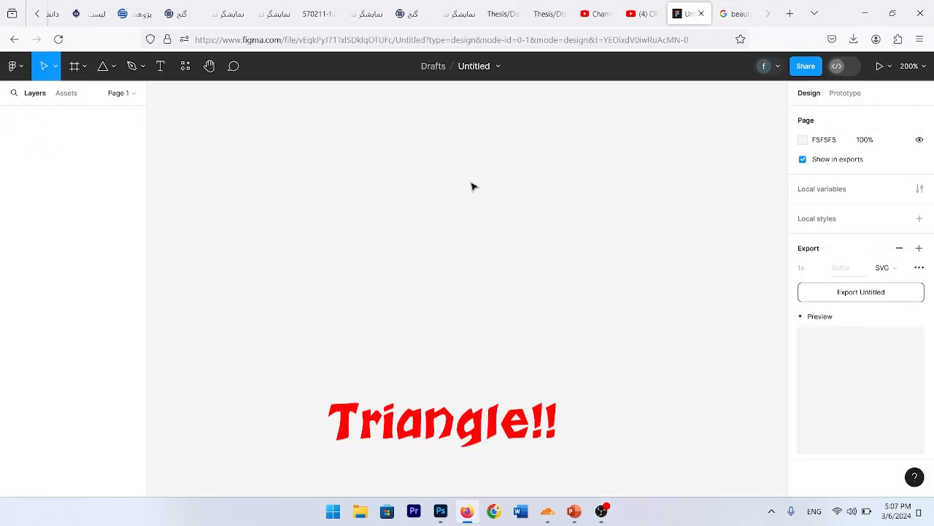
- Draw an 80×80 polygon triangle and round its corners to radius 10
click(113, 66)
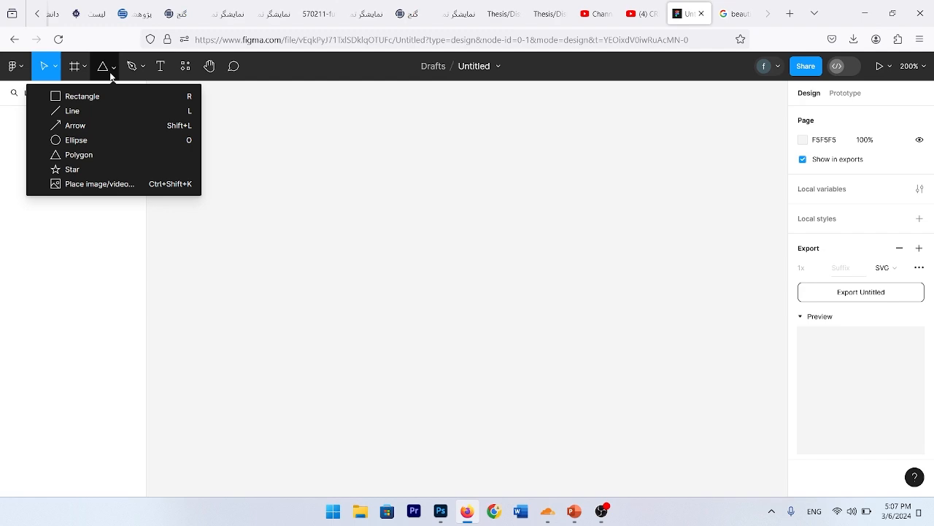
mouse_move(79, 154)
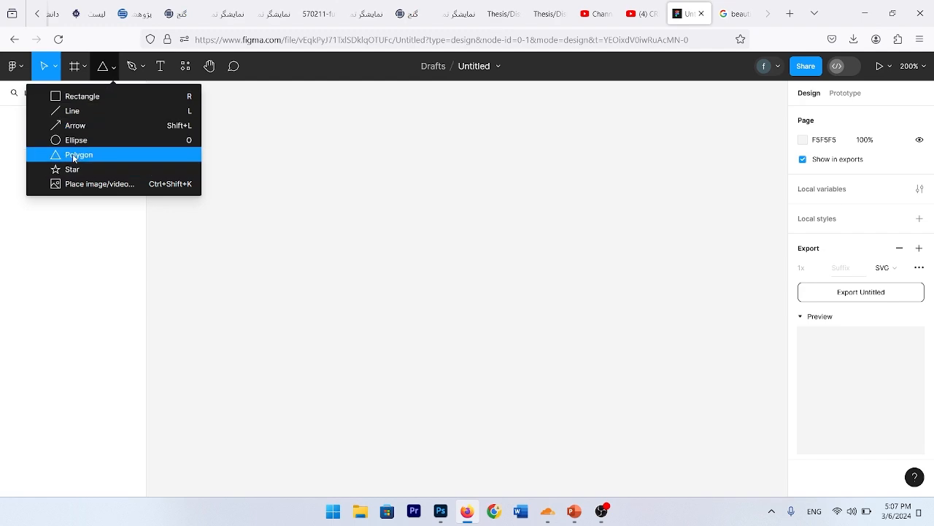
click(79, 155)
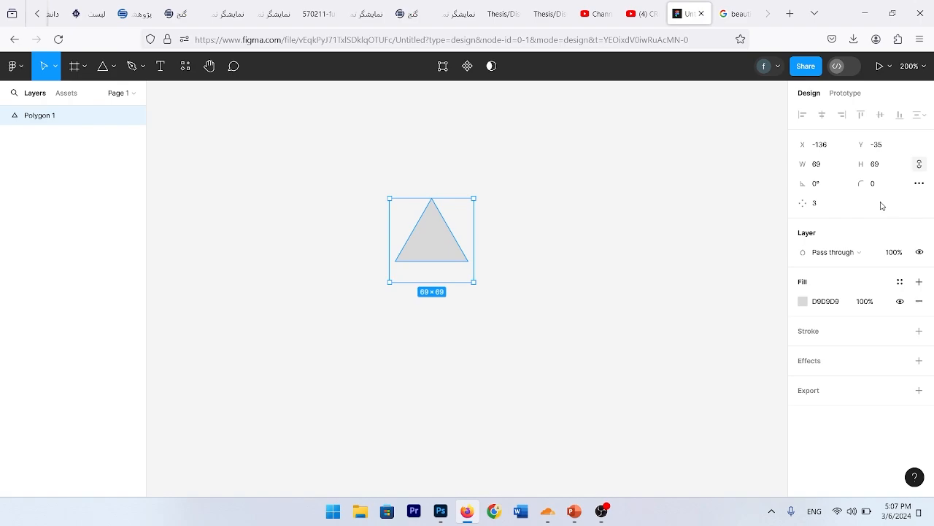
mouse_move(873, 184)
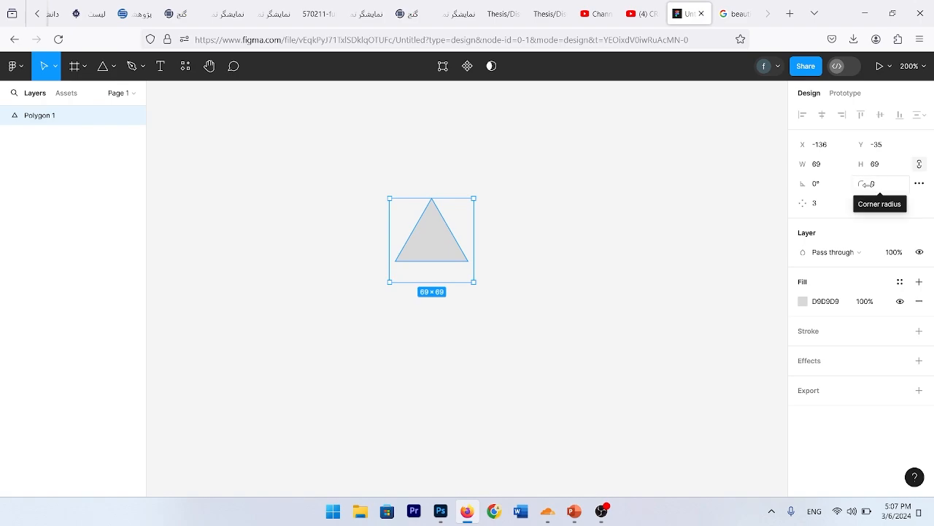
text(10)
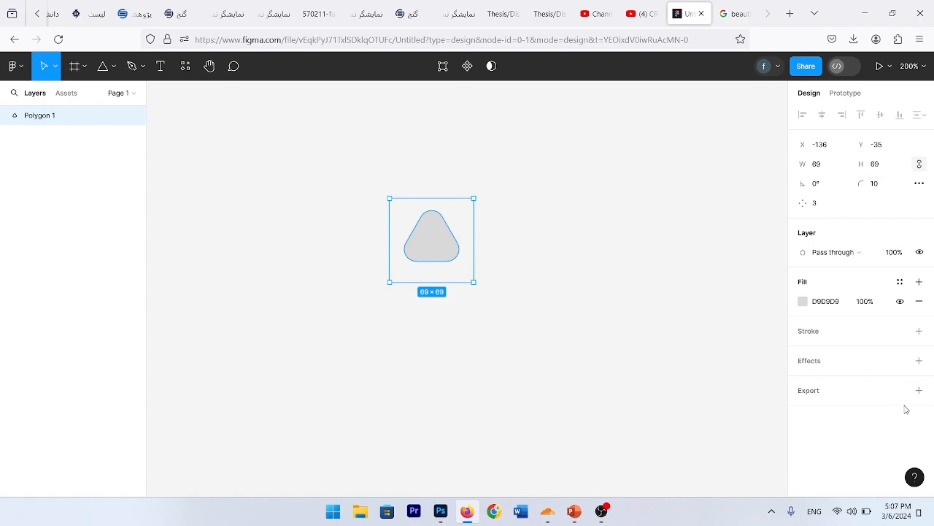
- Add an export setting for the triangle with SVG as the format
click(920, 389)
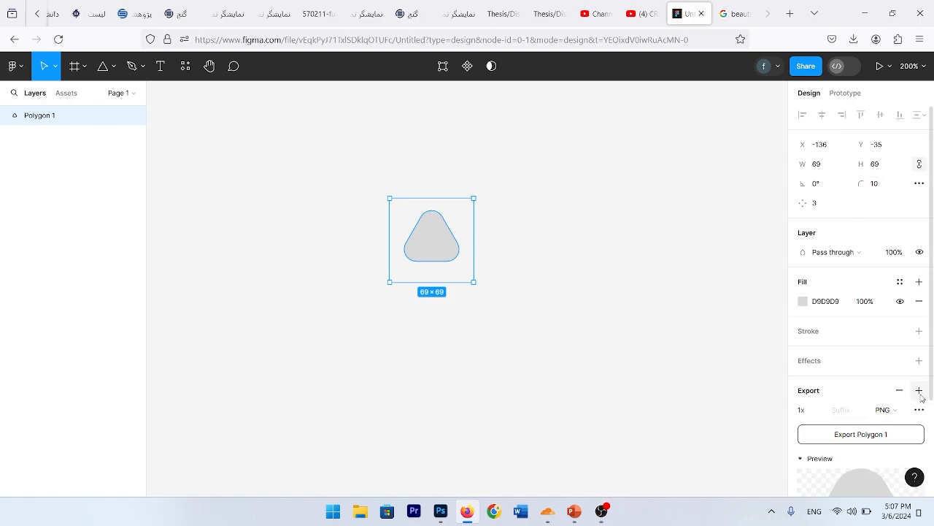
click(884, 408)
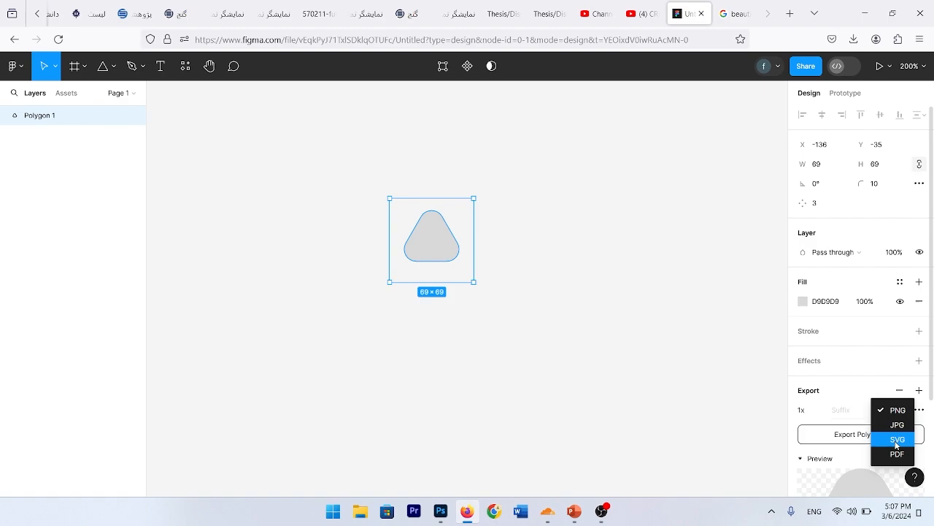
click(896, 438)
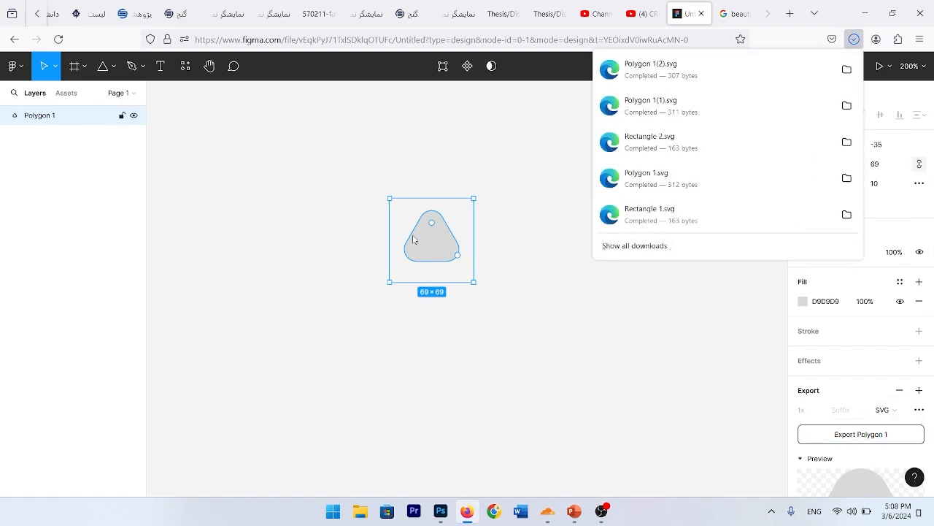
- Export Polygon 1 as an SVG file for use on the PowerPoint slide
click(575, 511)
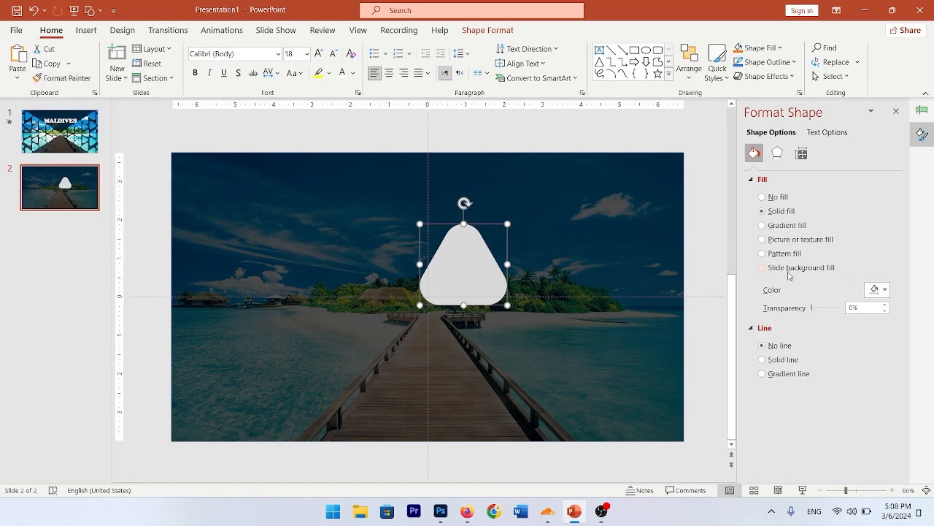
- Give the triangle a Slide background fill and rotate it sideways into position for the cutout pattern
click(762, 267)
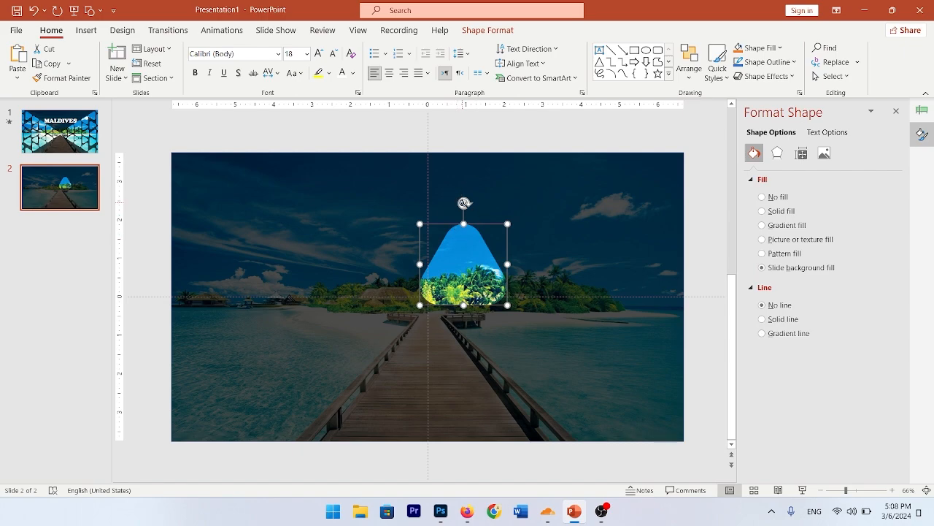
click(689, 61)
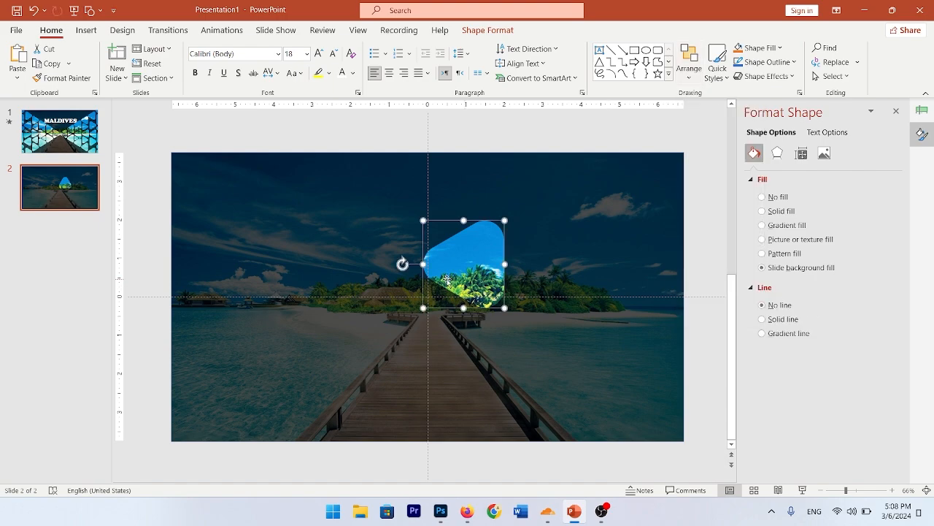
drag(464, 264, 464, 298)
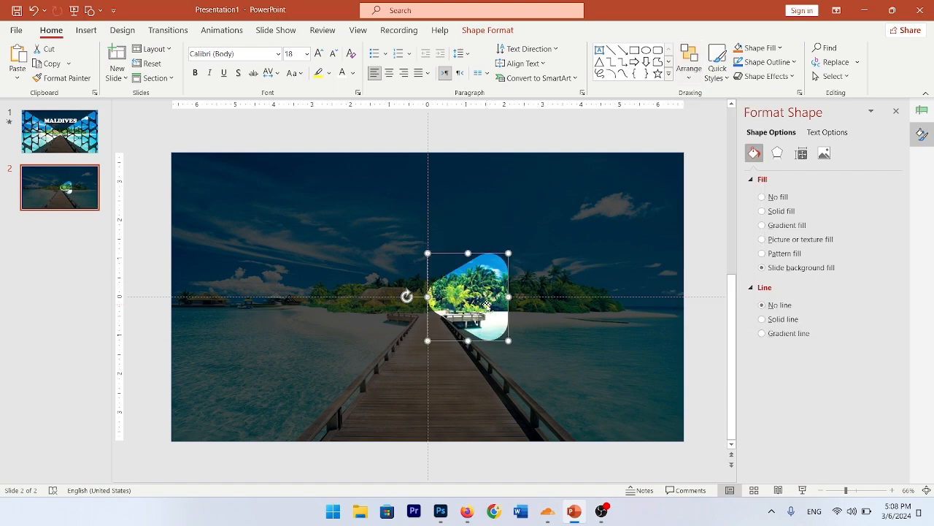
drag(467, 295, 543, 266)
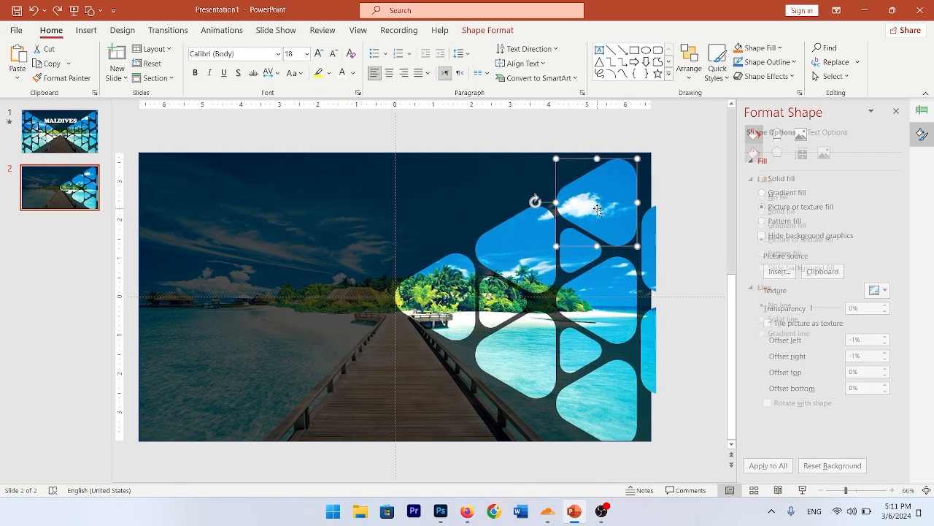
- Ungroup the combined cutout pattern into separate left and right halves
click(753, 154)
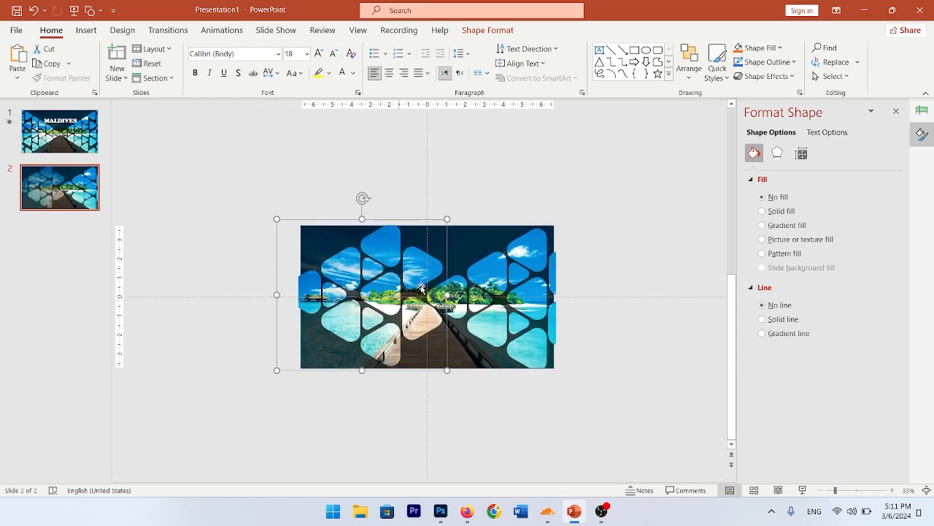
click(689, 62)
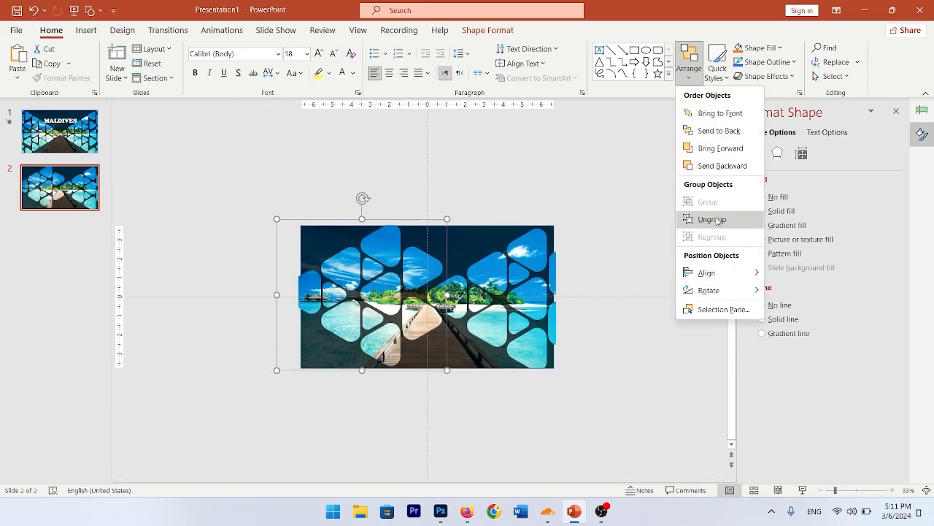
click(712, 219)
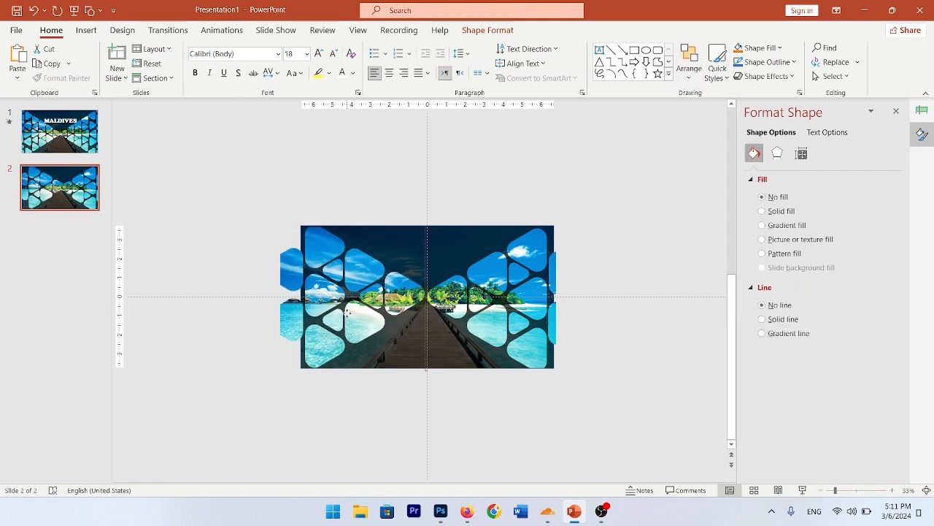
- Align the two pattern halves with each other via Arrange > Align
click(689, 62)
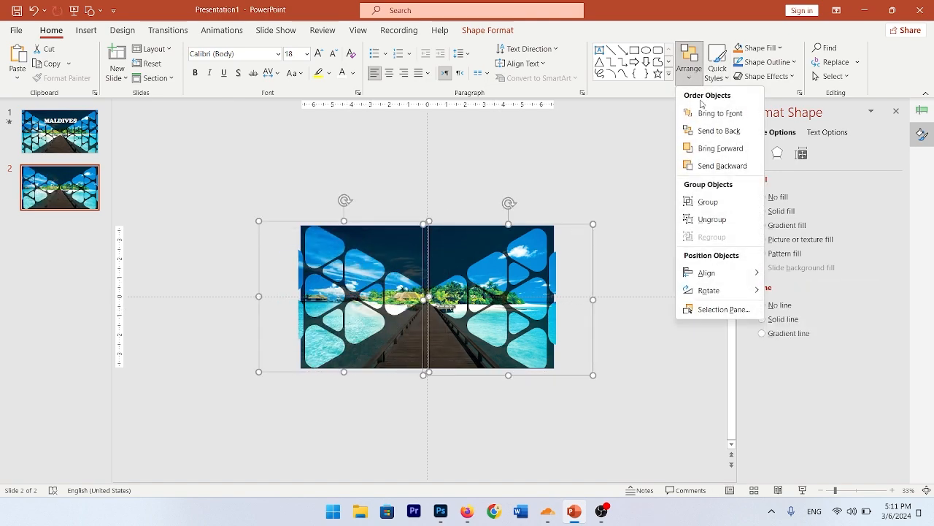
click(706, 273)
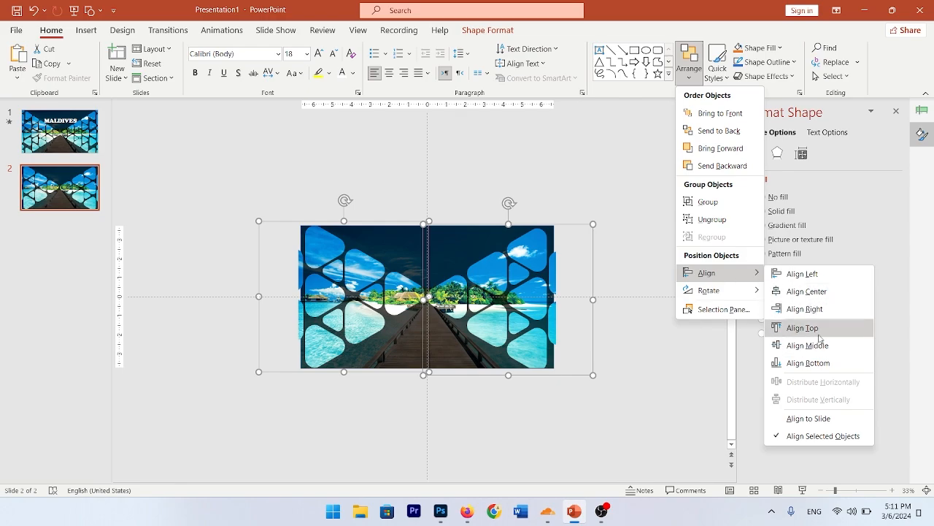
click(803, 327)
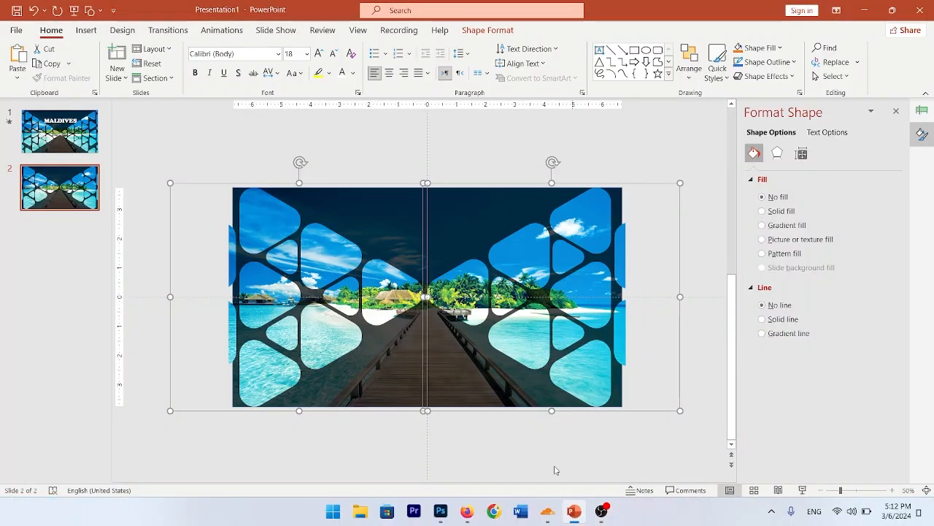
mouse_move(524, 356)
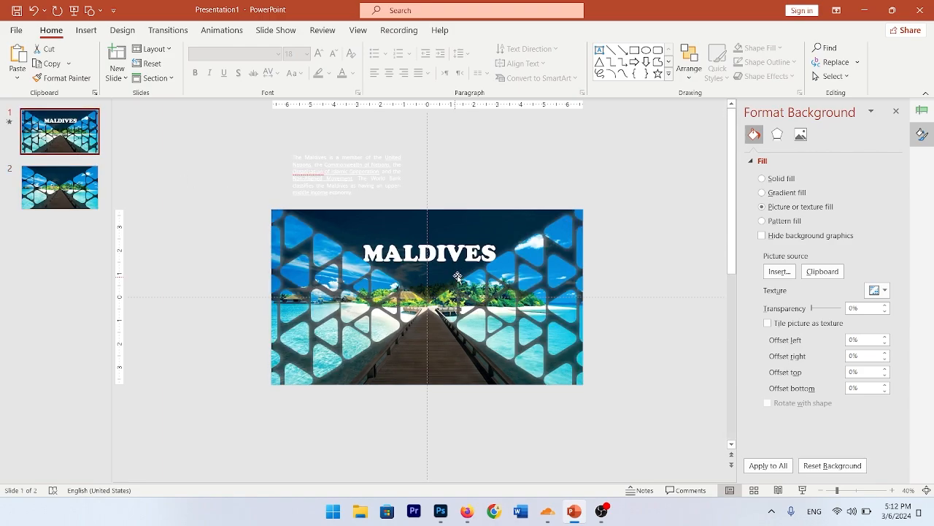
- Select the MALDIVES title text box on the first slide
click(429, 252)
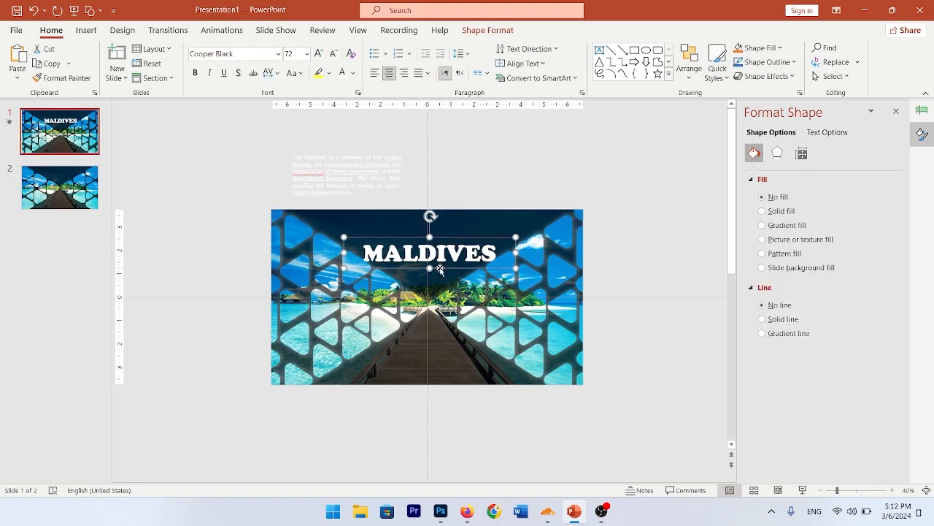